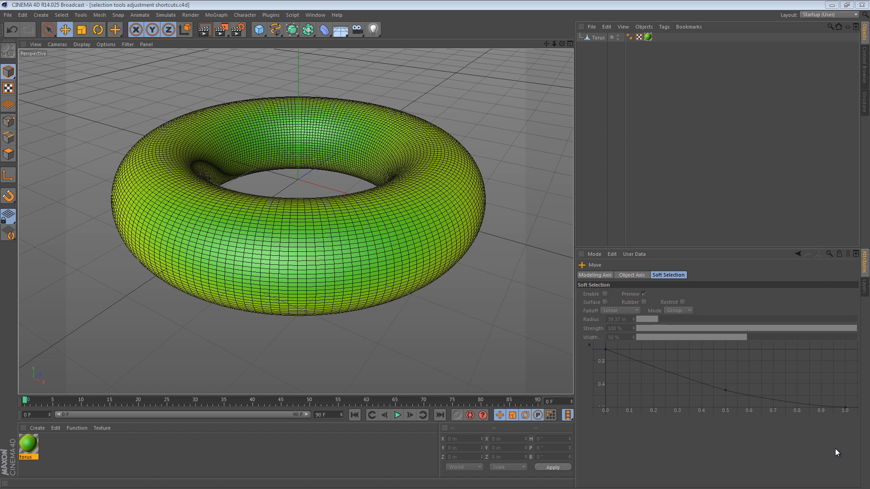
pyautogui.moveTo(436, 385)
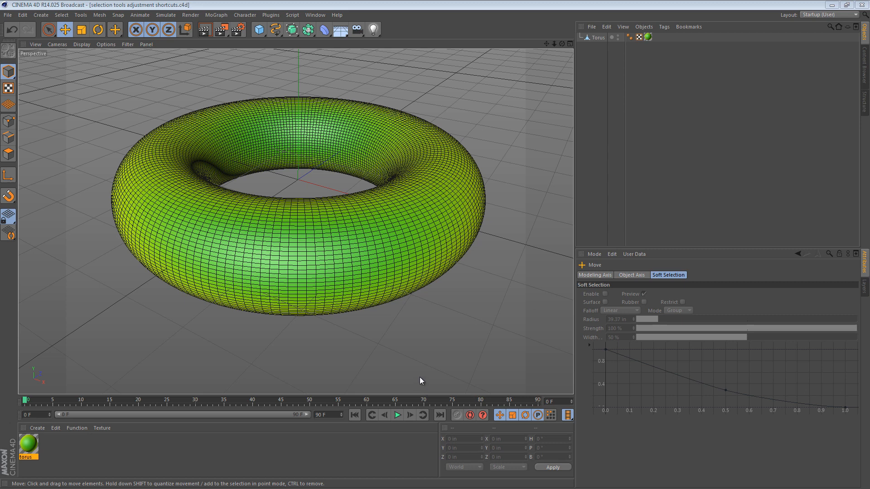
pyautogui.moveTo(298, 319)
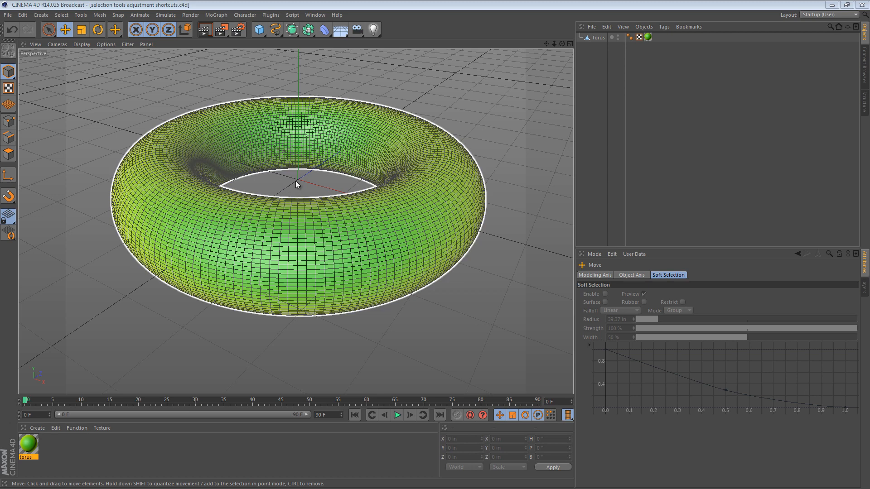
pyautogui.moveTo(354, 149)
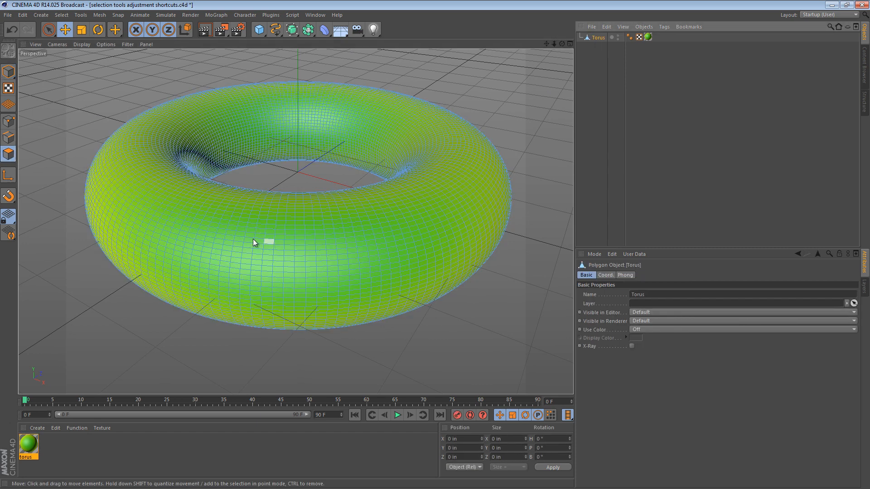
# Step: Select the torus, paint a polygon patch near its inner rim, and set selection radius to 52
pyautogui.click(49, 32)
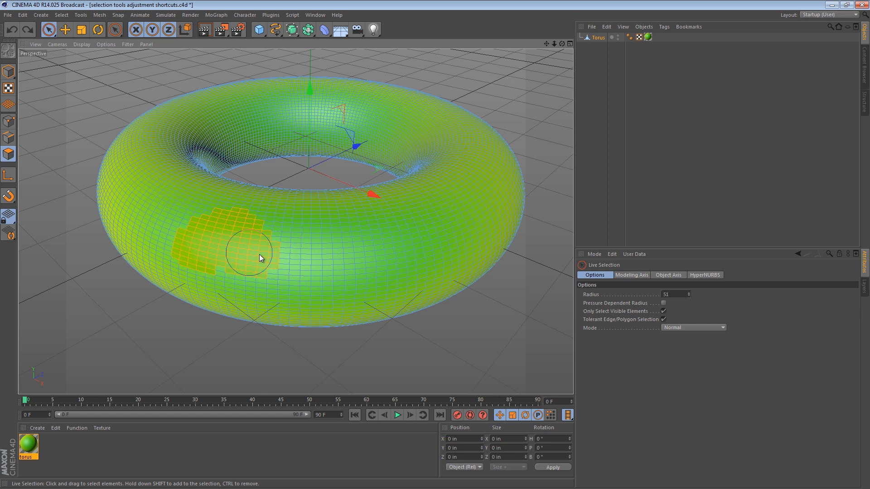
pyautogui.moveTo(247, 261); pyautogui.dragTo(449, 250)
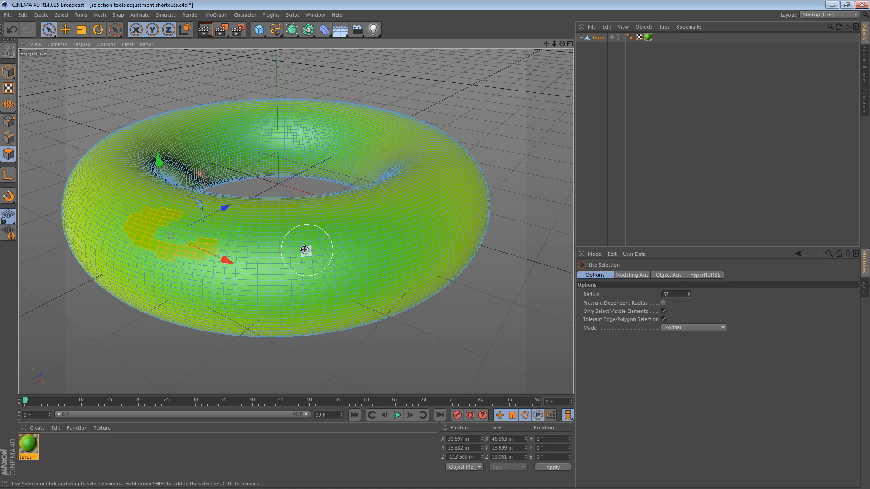
pyautogui.click(305, 251)
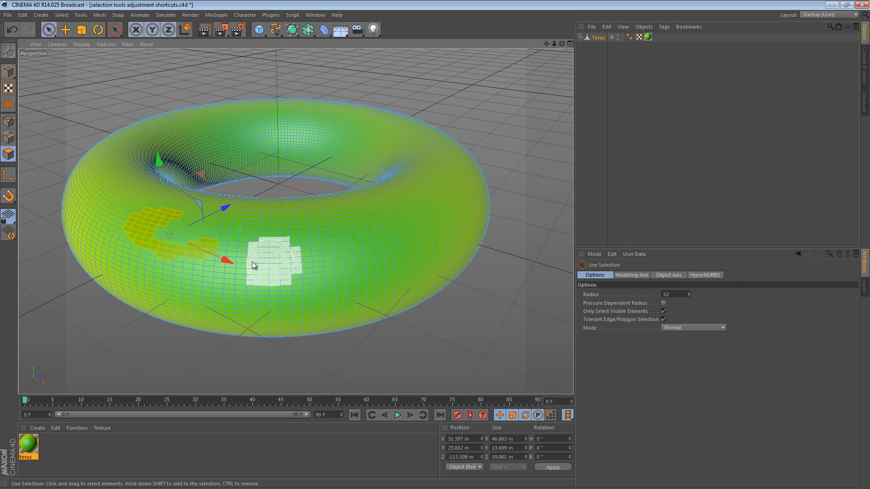
pyautogui.moveTo(253, 264); pyautogui.dragTo(338, 276)
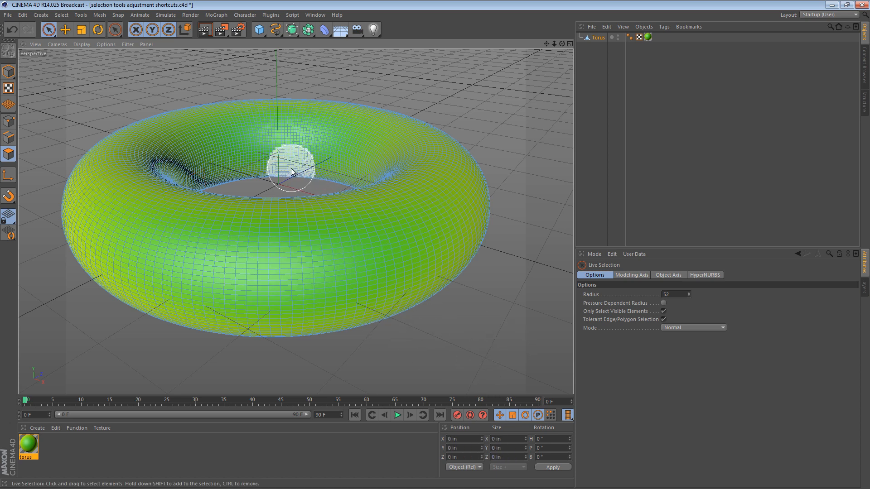
# Step: Activate the Brush tool from the viewport context menu
pyautogui.rightClick(291, 172)
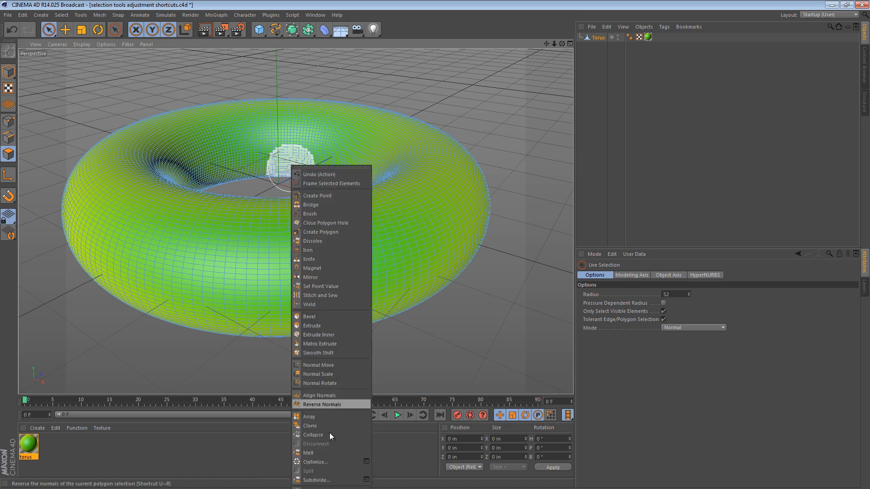
pyautogui.moveTo(319, 214)
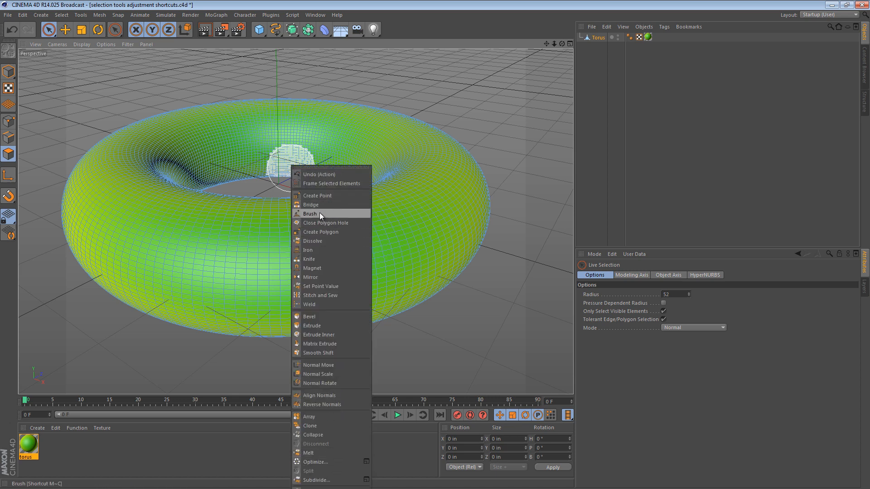
pyautogui.click(310, 213)
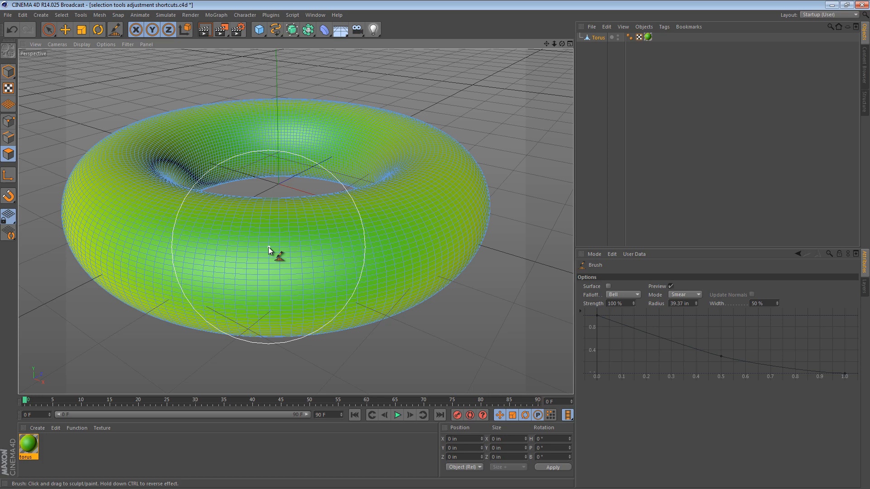
pyautogui.moveTo(243, 261)
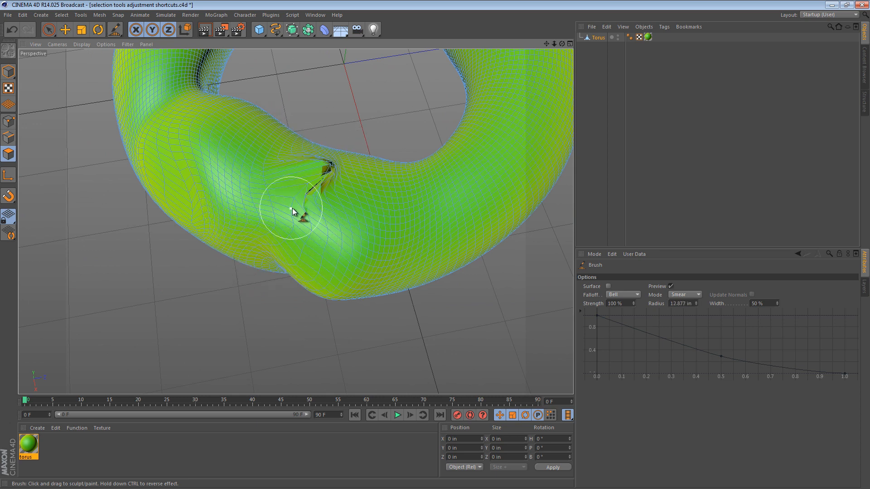
# Step: Smear a pinched dent into the torus front and lower brush strength to 32%
pyautogui.moveTo(294, 213); pyautogui.dragTo(303, 217)
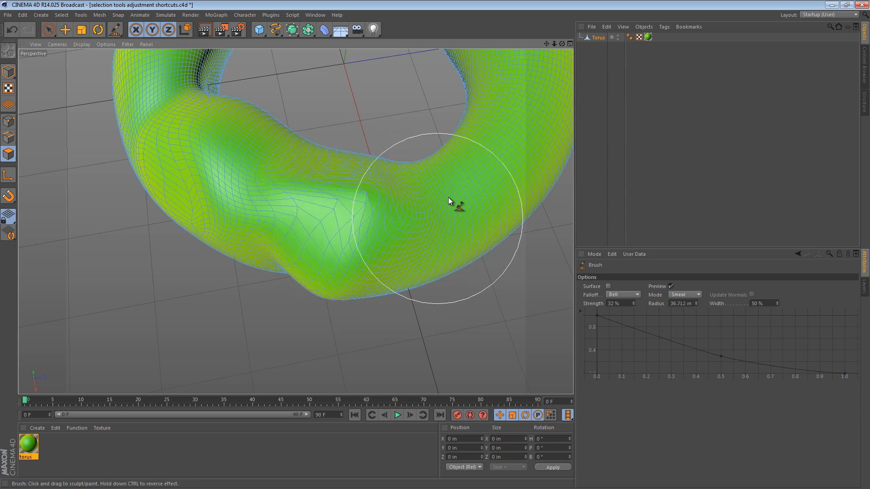
pyautogui.moveTo(449, 201); pyautogui.dragTo(436, 206)
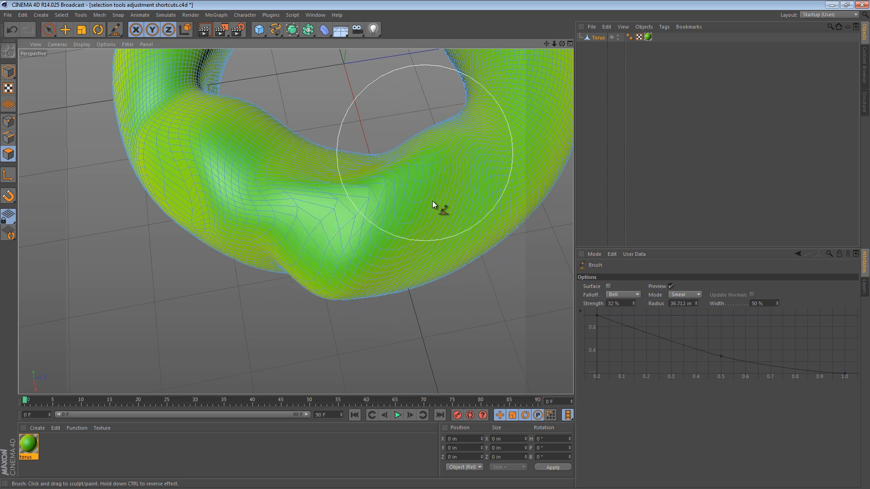
# Step: Switch the brush Mode from Smear to Smooth
pyautogui.click(684, 295)
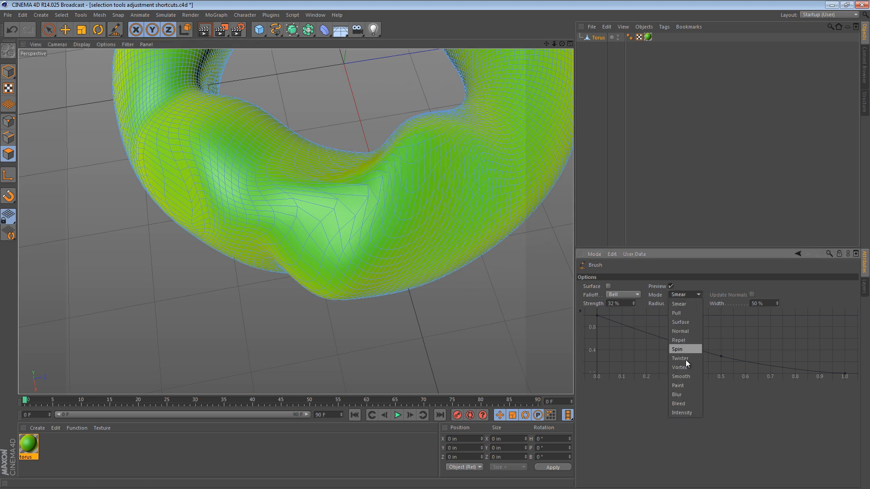
pyautogui.click(680, 376)
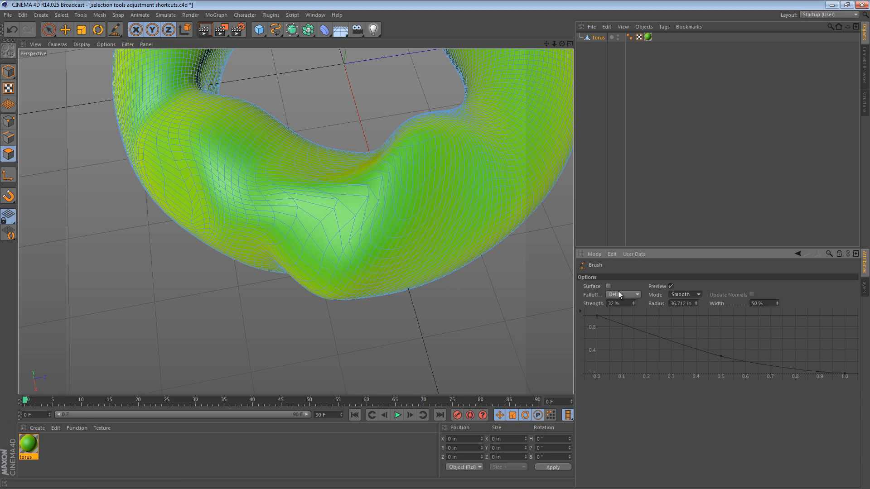
pyautogui.moveTo(630, 304)
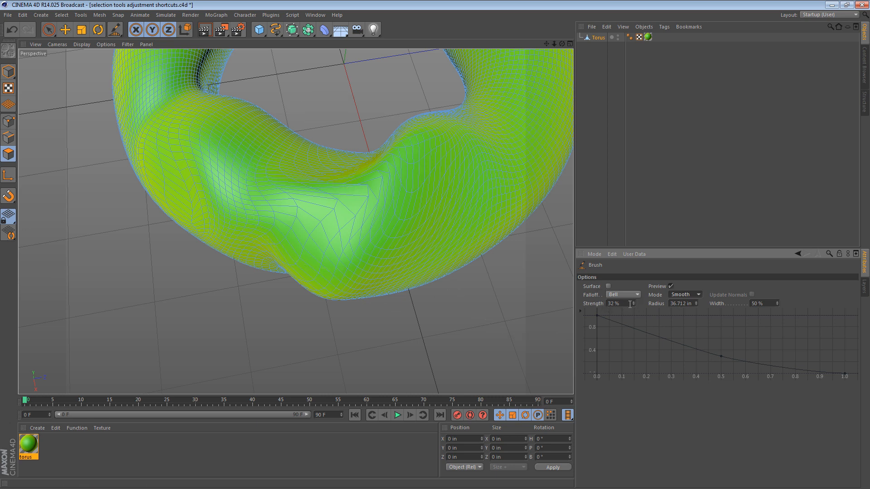
pyautogui.moveTo(661, 321)
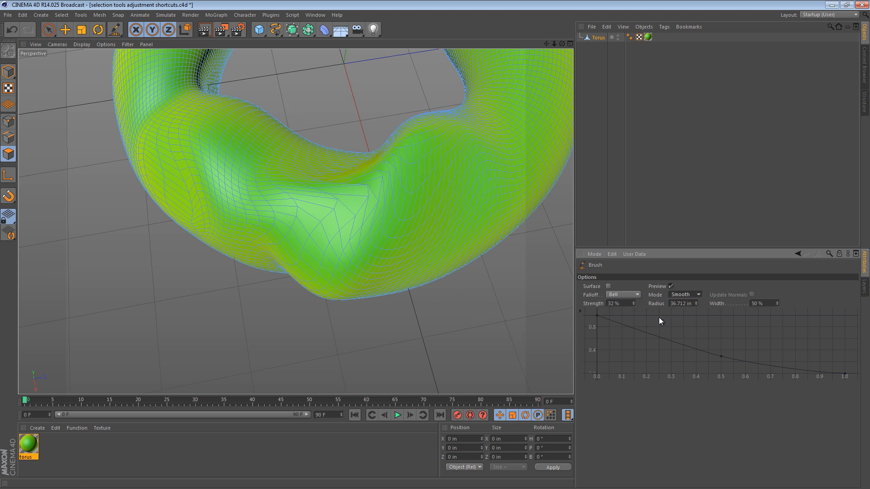
pyautogui.moveTo(398, 196)
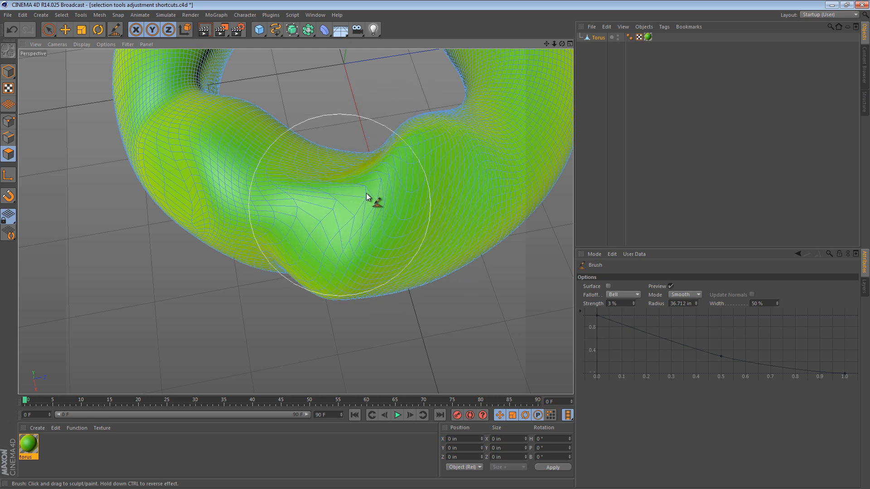
# Step: Set brush strength to 50%, shrink the radius, and smooth the creased dent
pyautogui.moveTo(366, 197); pyautogui.dragTo(348, 177)
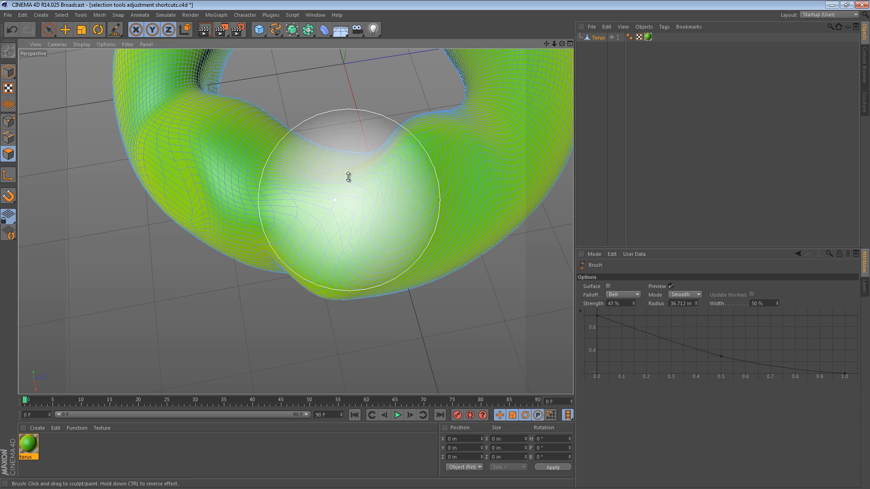
pyautogui.moveTo(348, 177); pyautogui.dragTo(280, 200)
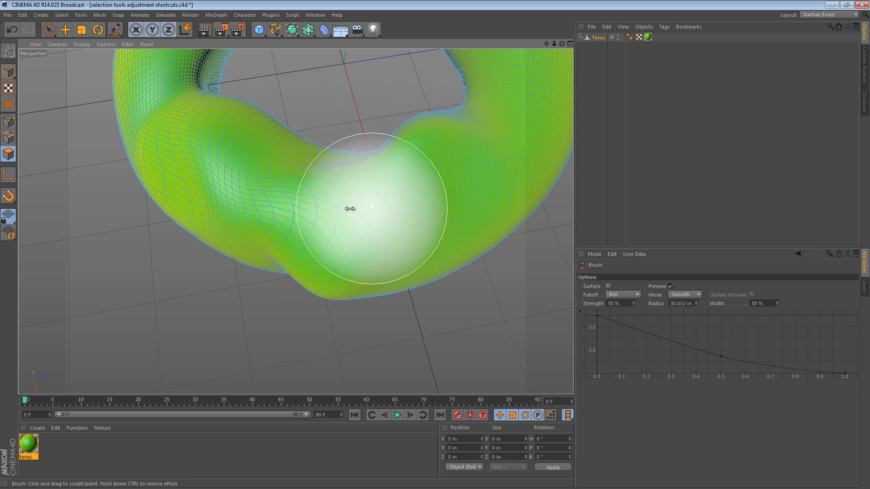
pyautogui.moveTo(349, 208); pyautogui.dragTo(312, 208)
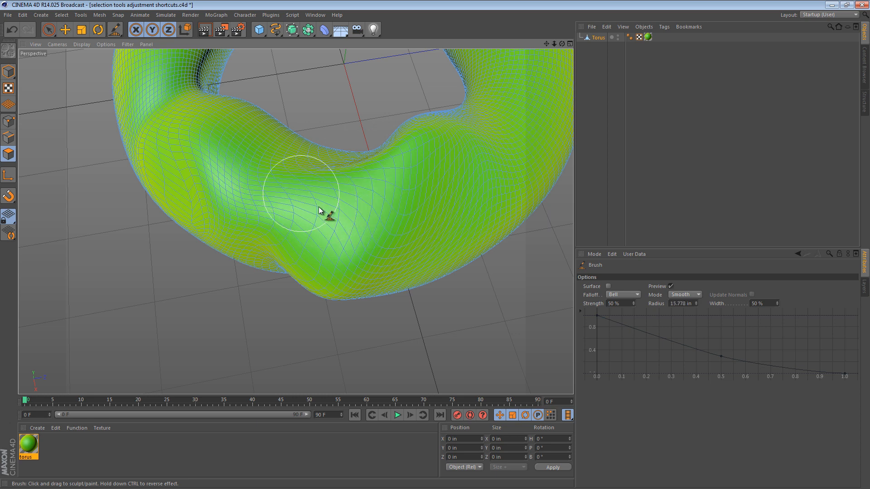
pyautogui.moveTo(325, 216); pyautogui.dragTo(423, 218)
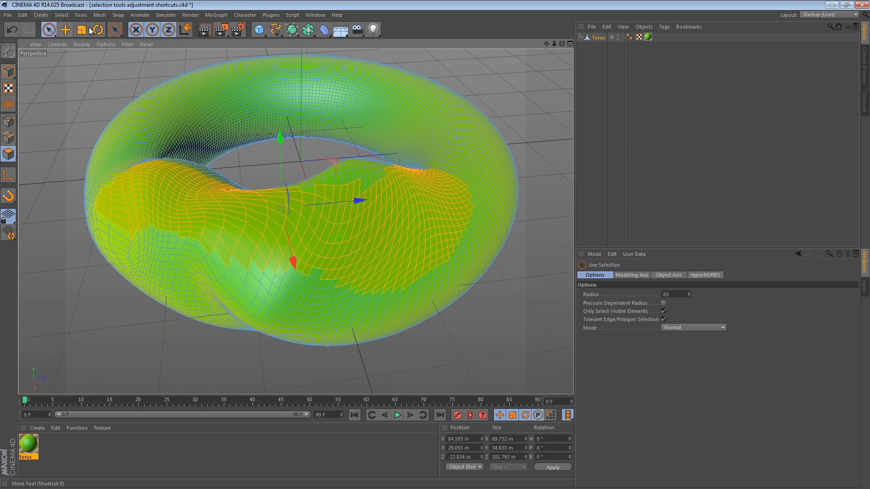
# Step: Return to Live Selection to paint more polygons across the torus front
pyautogui.click(280, 208)
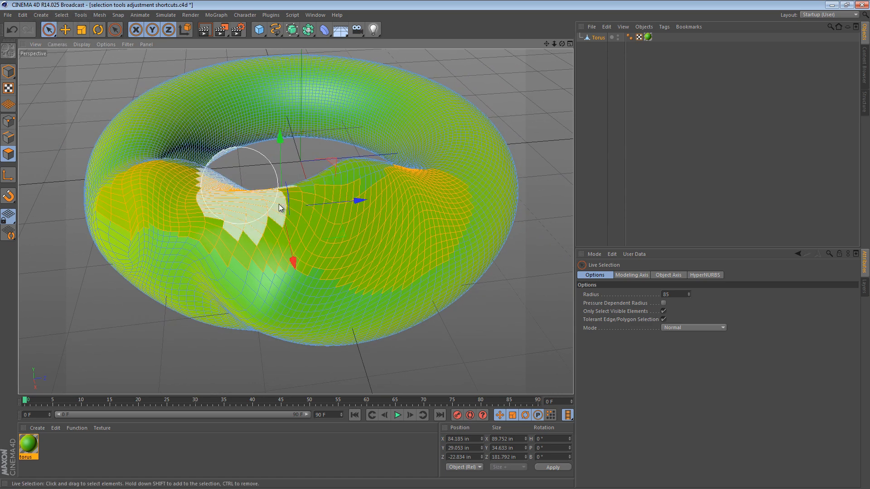